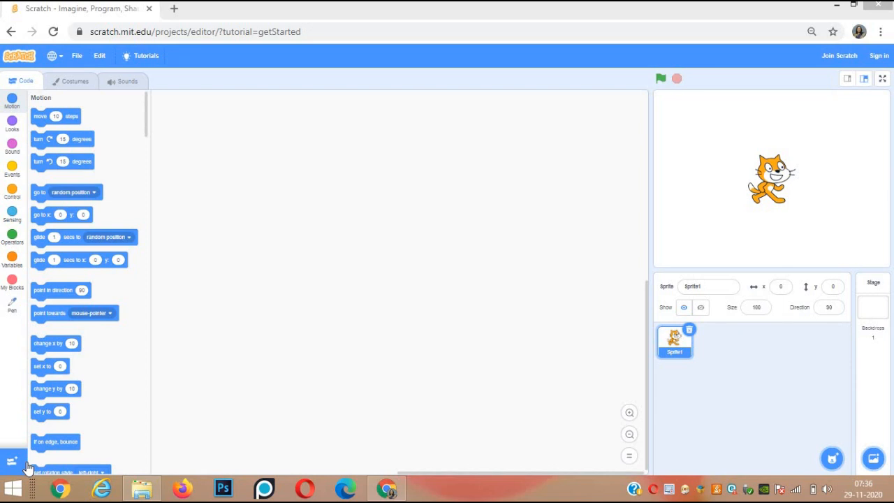
mouse_move(440, 411)
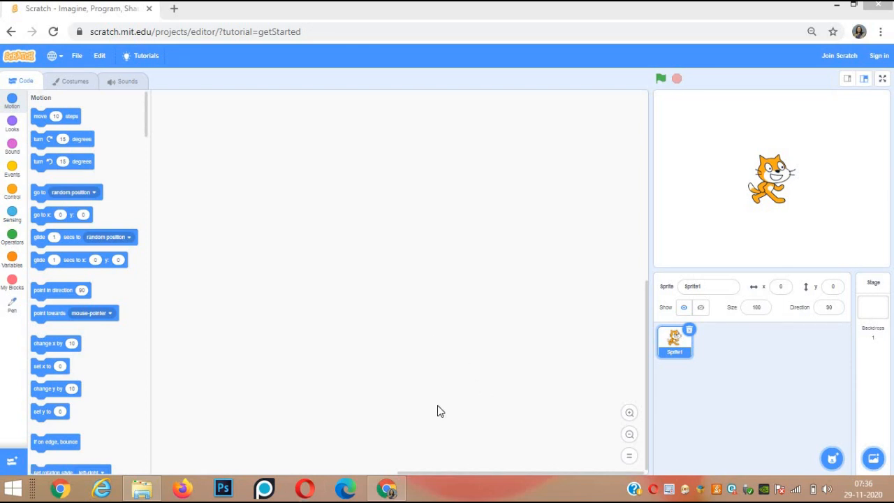
mouse_move(744, 272)
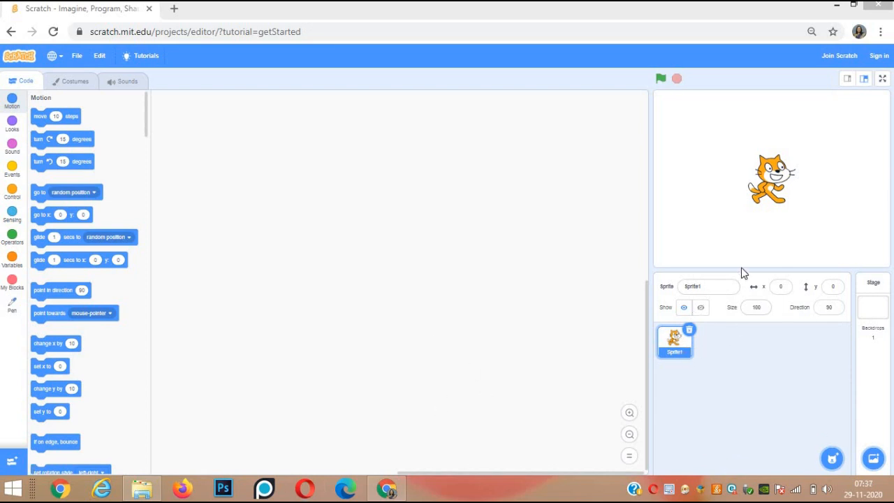
mouse_move(688, 340)
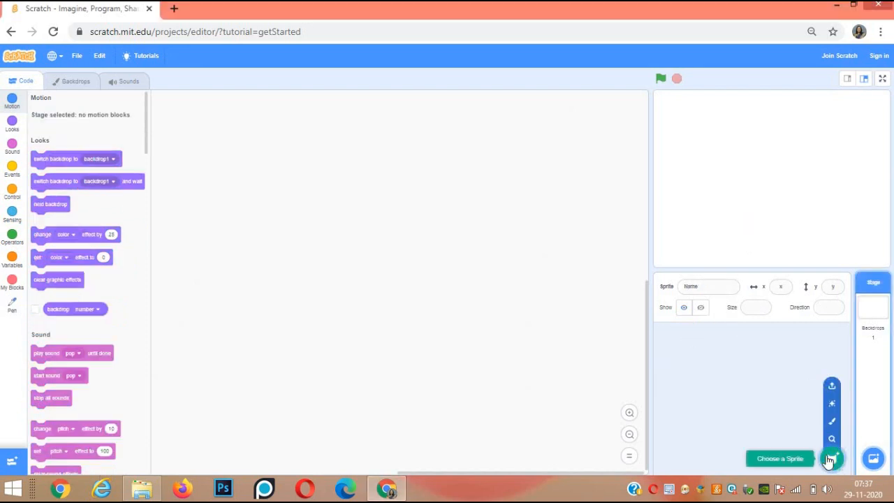
Add the Parrot sprite from the Animals category of the sprite library
click(831, 458)
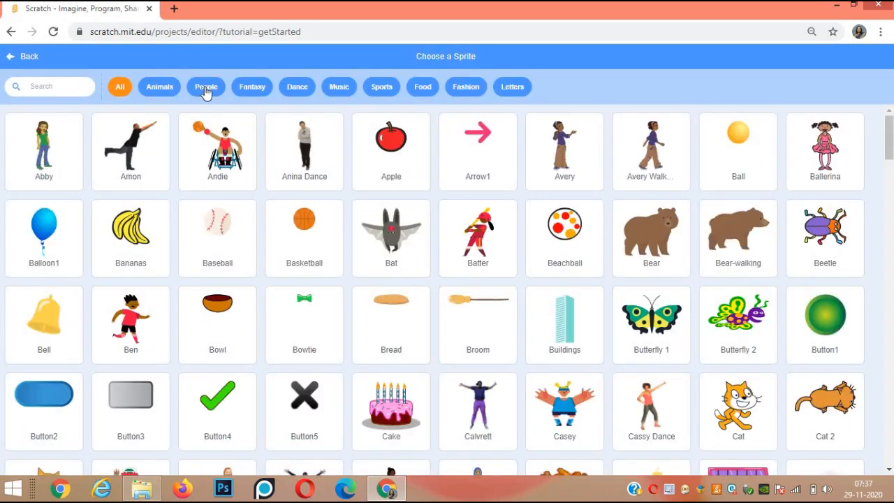
click(160, 86)
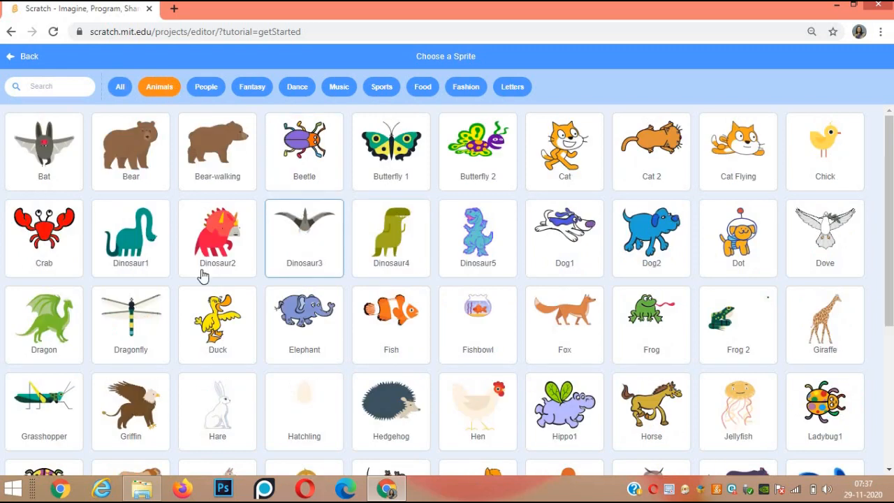
mouse_move(349, 380)
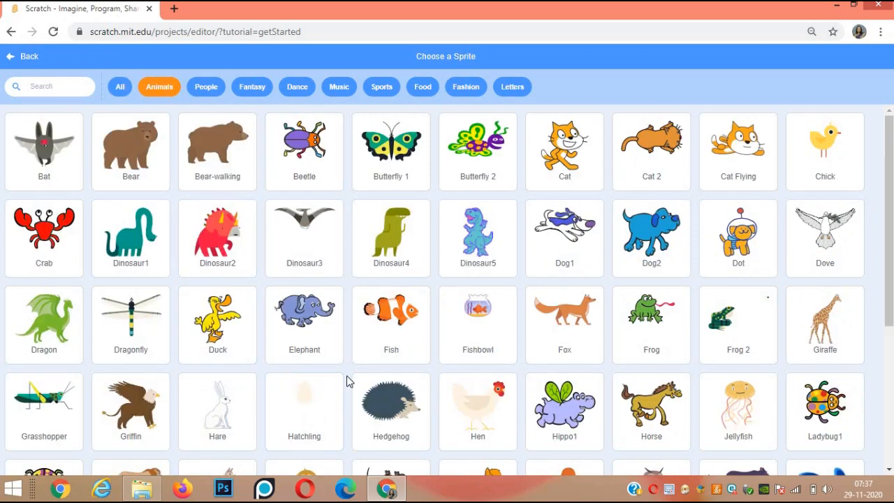
scroll(down, 3)
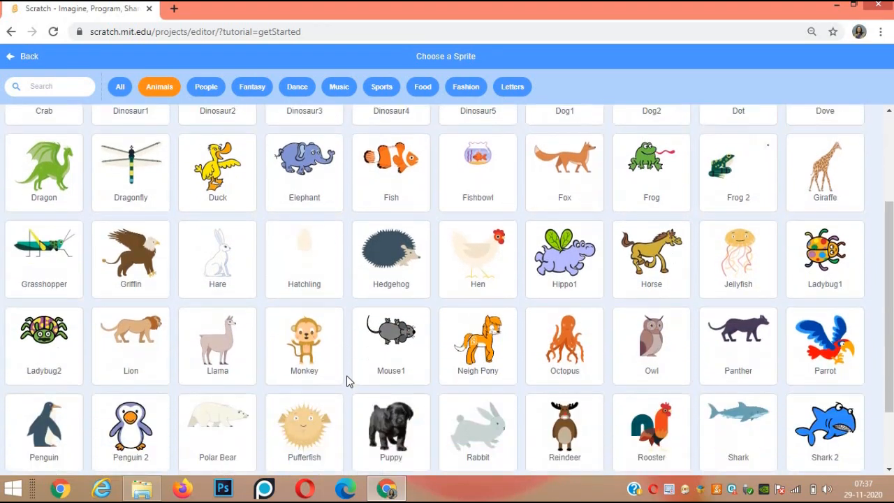
scroll(down, 3)
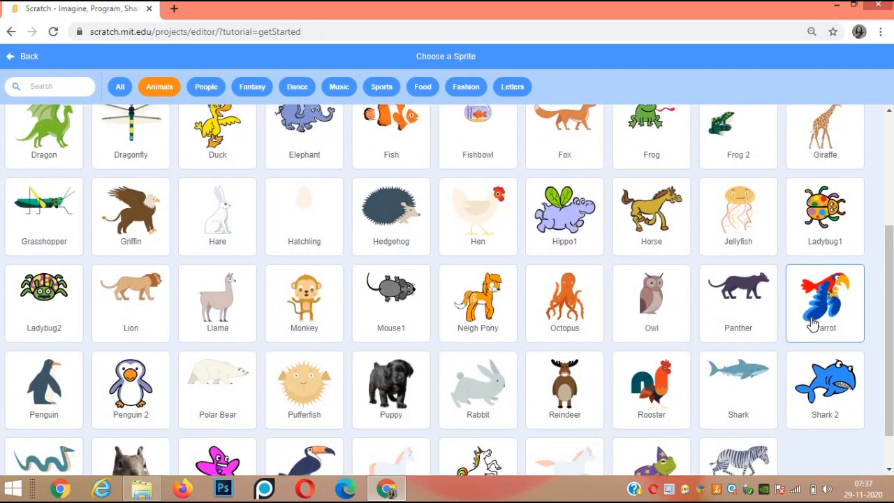
click(824, 301)
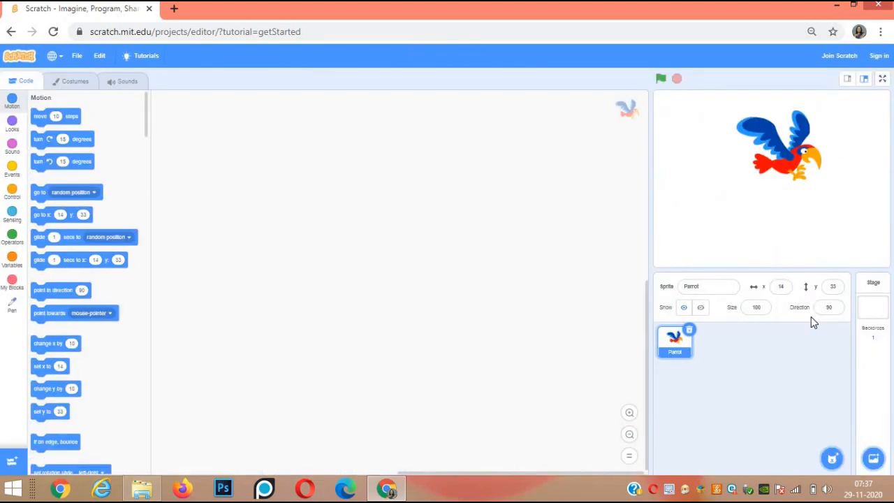
mouse_move(733, 282)
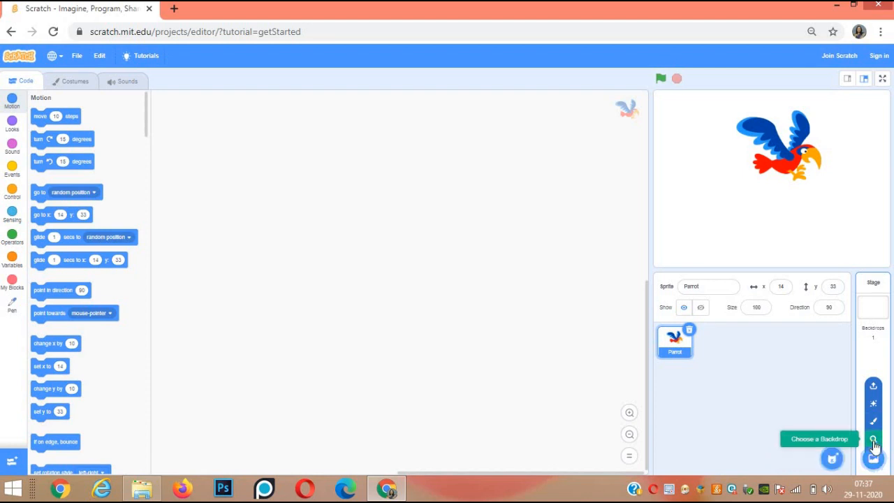
Give the stage the desert backdrop with a cactus and rocks
click(873, 442)
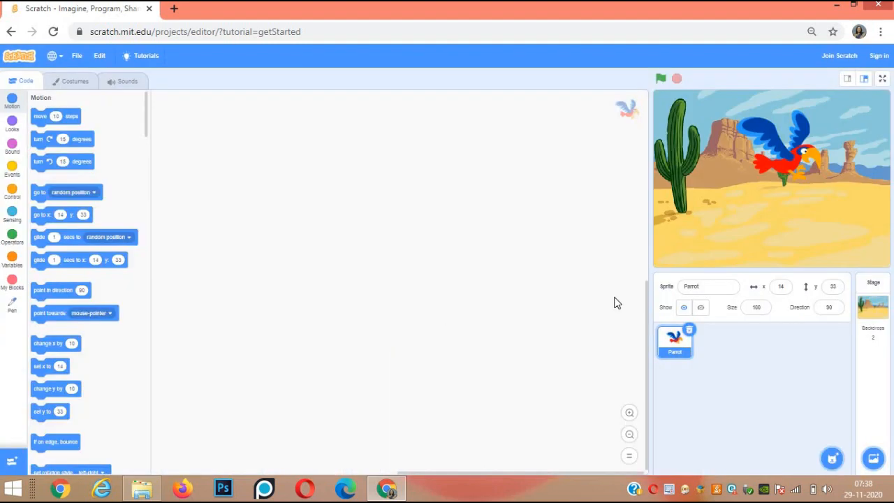
mouse_move(793, 164)
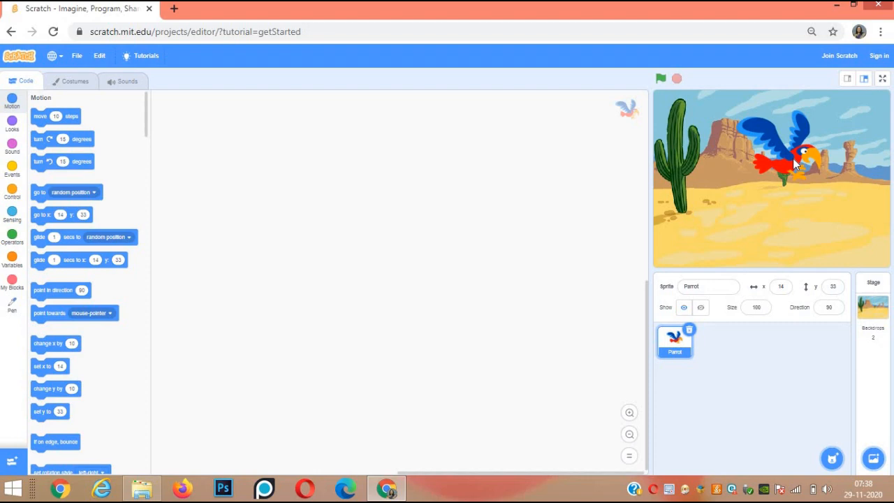
Enter a new Size value for the Parrot so it appears smaller on the stage
click(756, 307)
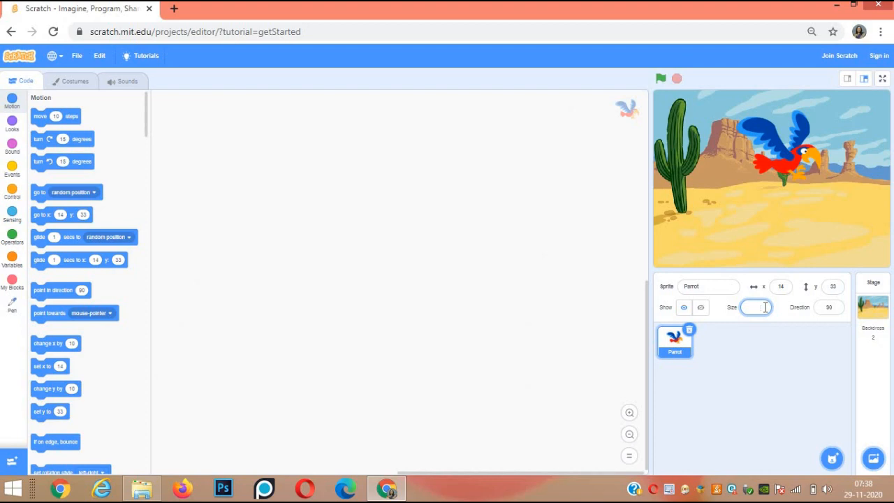
text(100)
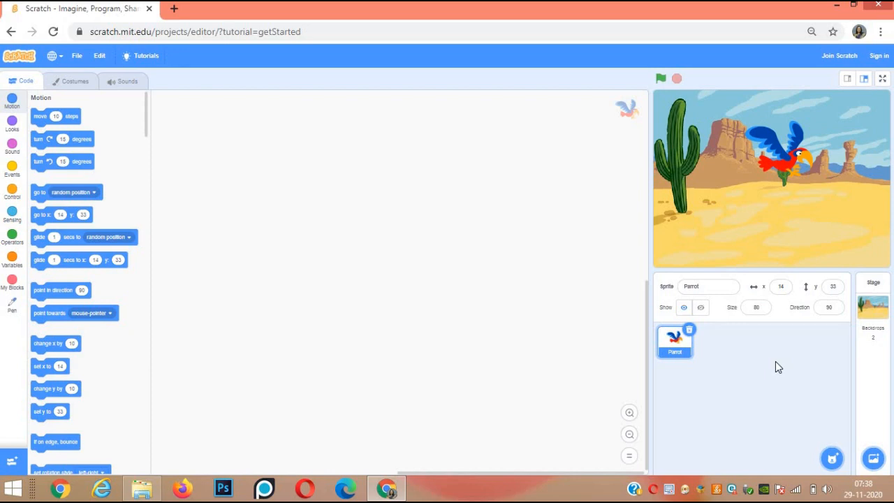
mouse_move(232, 92)
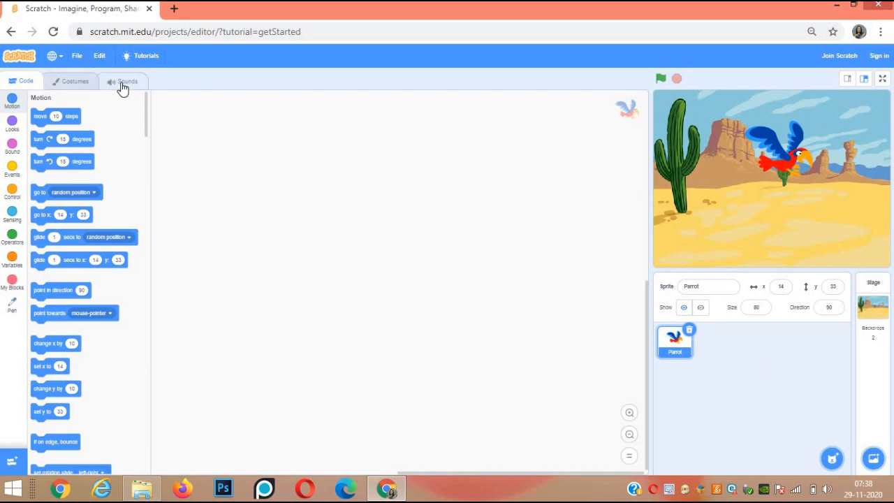
mouse_move(7, 154)
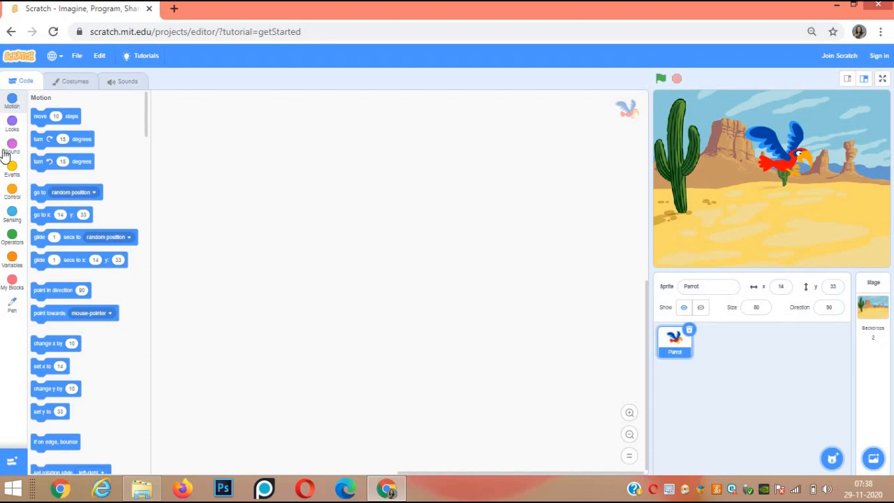
mouse_move(12, 173)
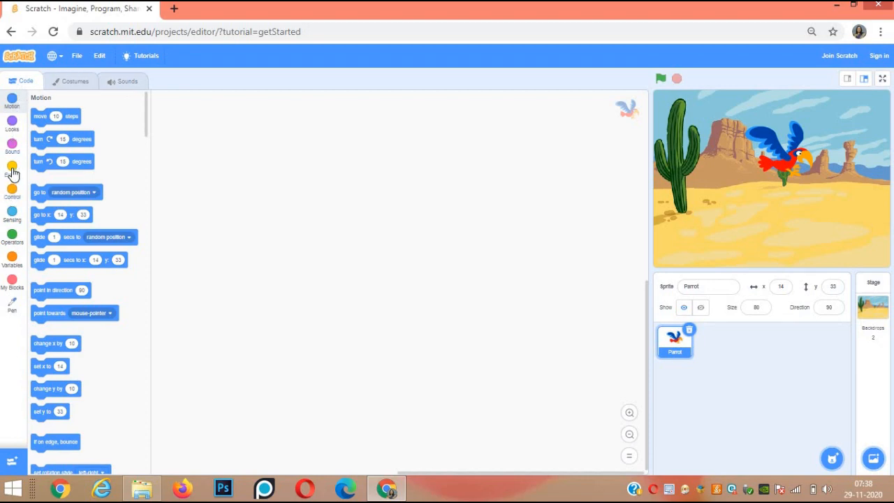
Start the Parrot script with a 'when space key pressed' event holding a forever loop
click(11, 171)
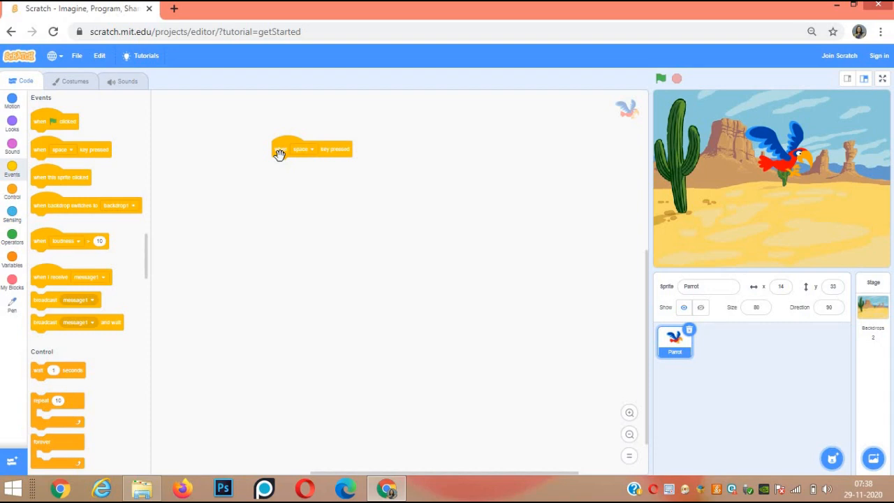
mouse_move(314, 164)
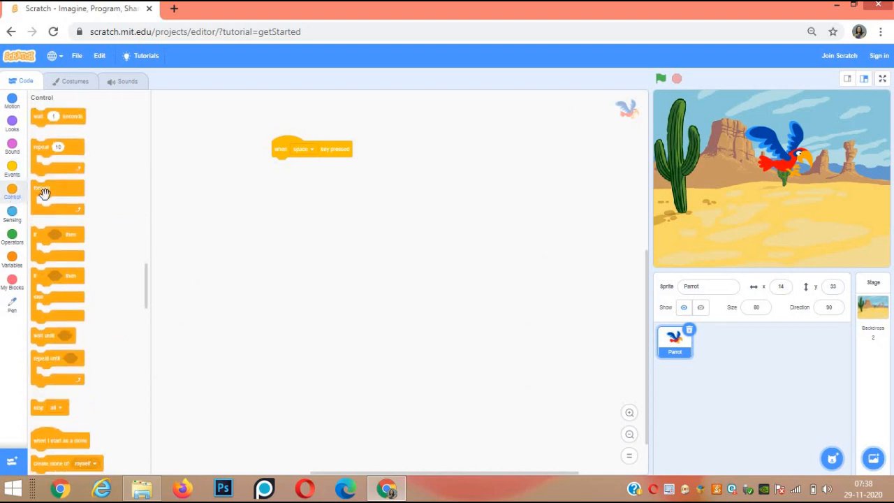
drag(45, 193, 182, 195)
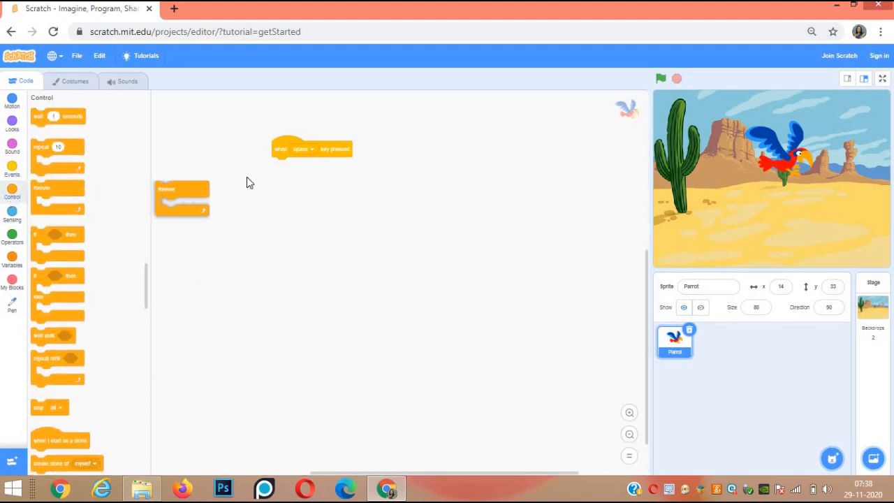
drag(182, 189, 282, 164)
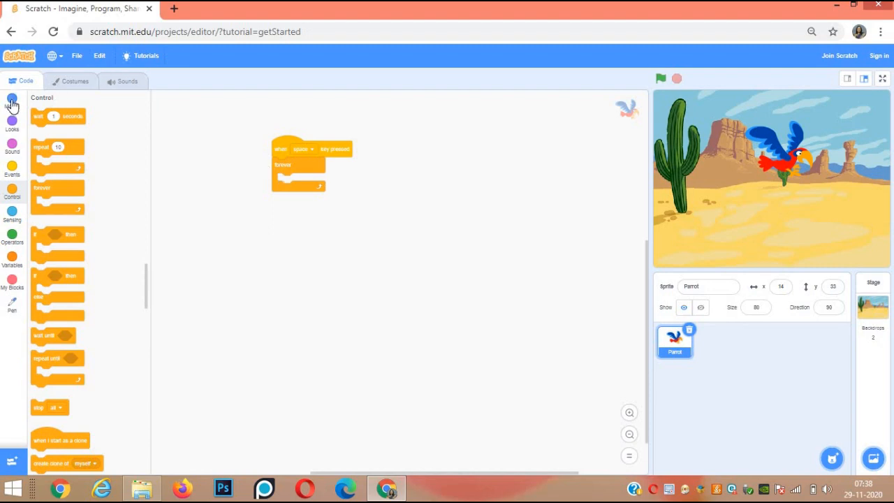
Fill the forever loop with 'move 10 steps' followed by a 'wait 0.1 seconds' block
click(11, 98)
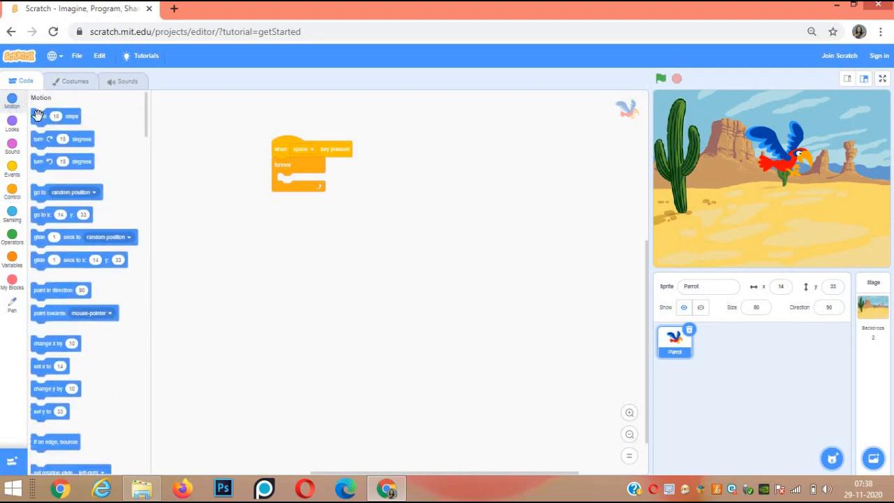
drag(56, 116, 299, 184)
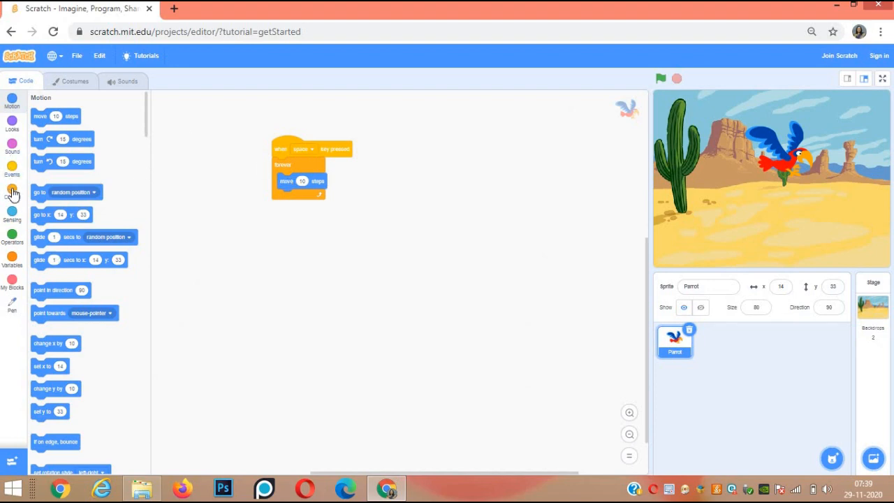
click(12, 192)
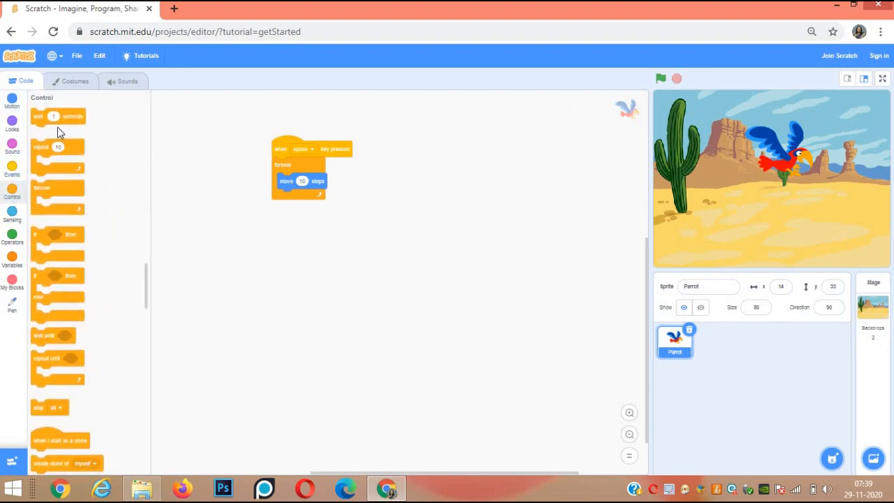
drag(57, 116, 259, 196)
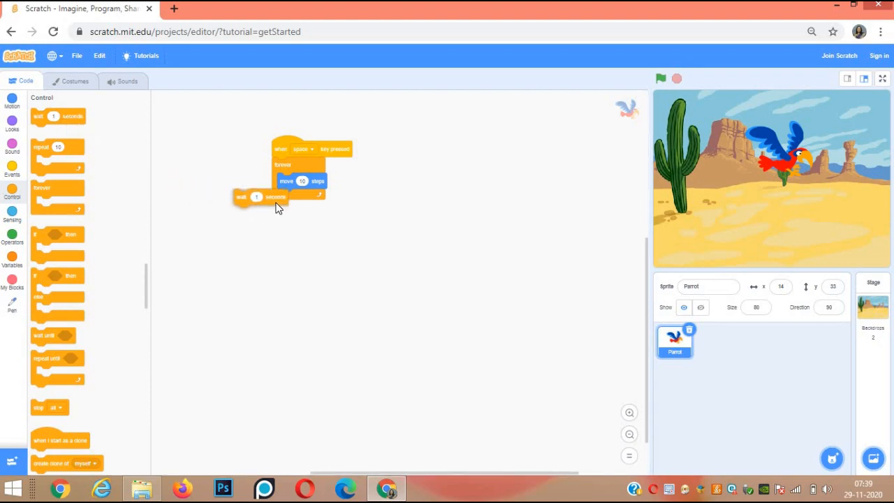
drag(254, 195, 300, 197)
text(0.1)
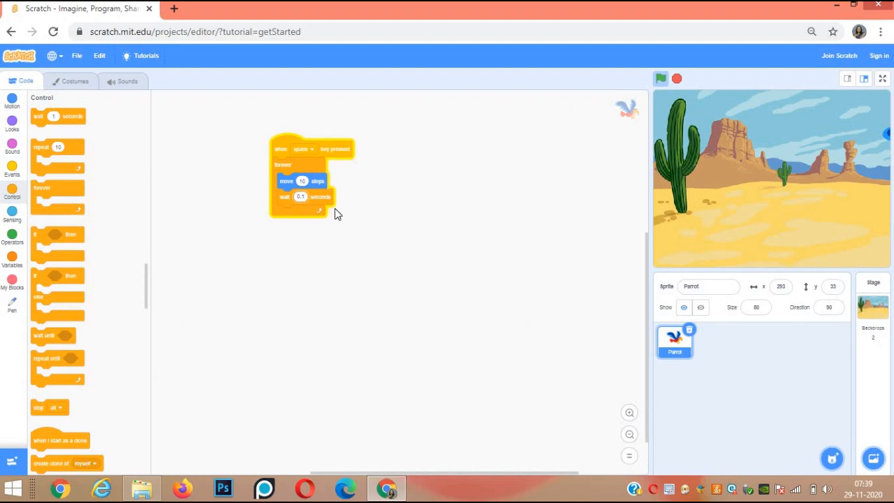
mouse_move(11, 261)
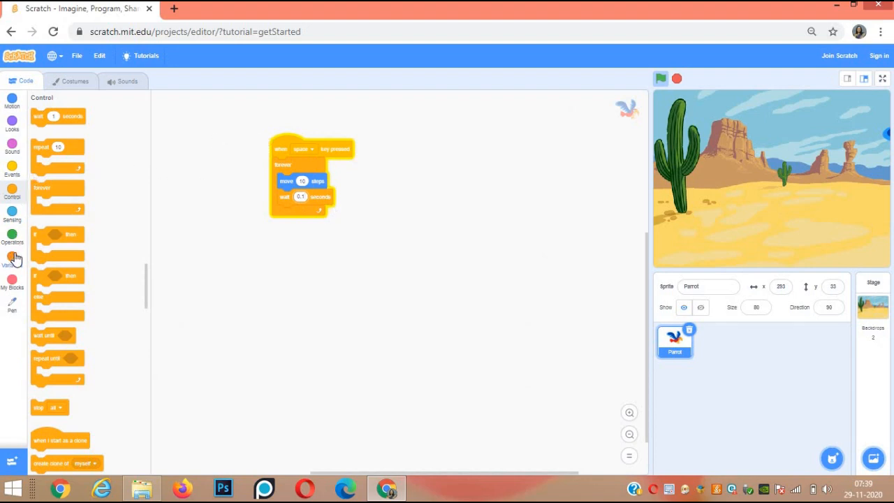
mouse_move(12, 137)
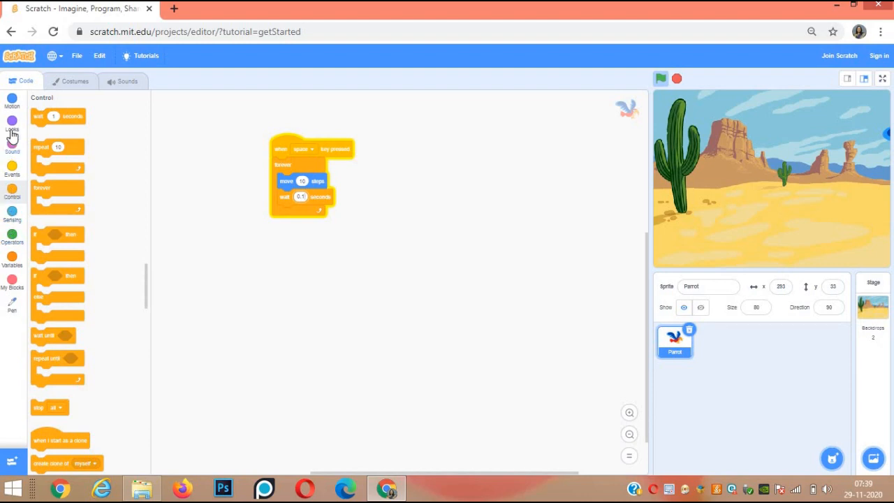
Add 'next costume' and 'if on edge, bounce' to the end of the loop
click(11, 120)
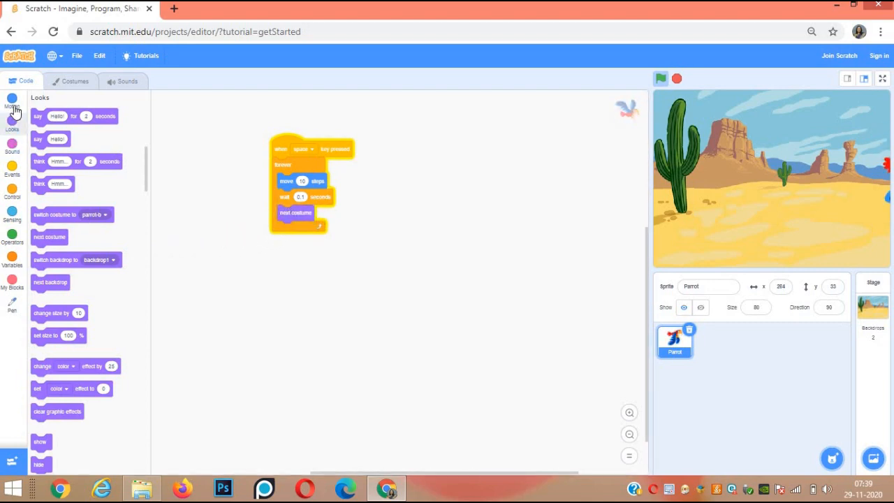
click(11, 104)
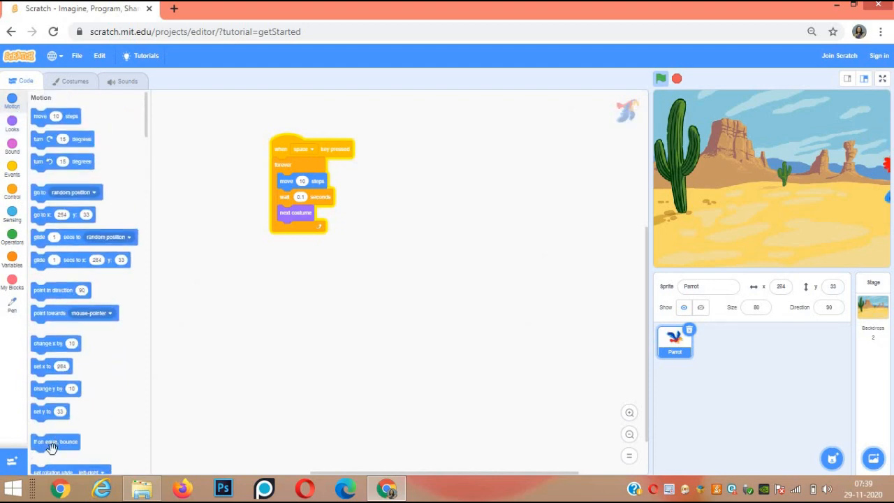
drag(54, 442, 187, 363)
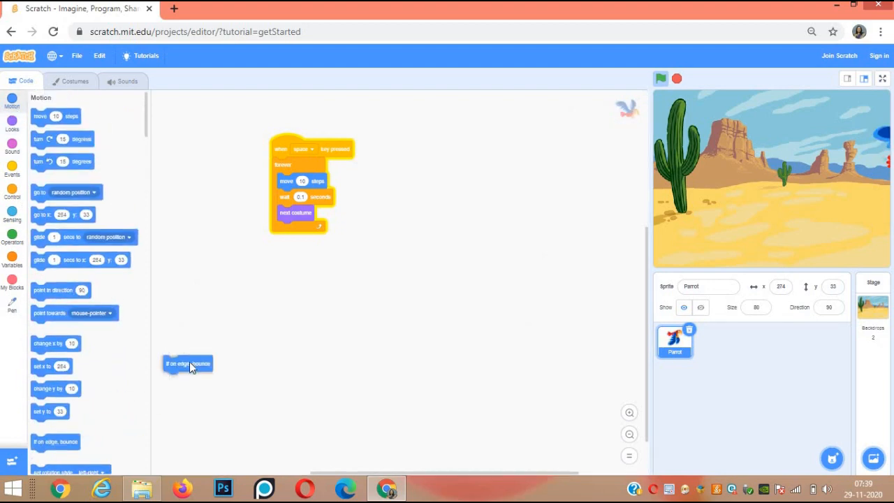
drag(187, 363, 299, 230)
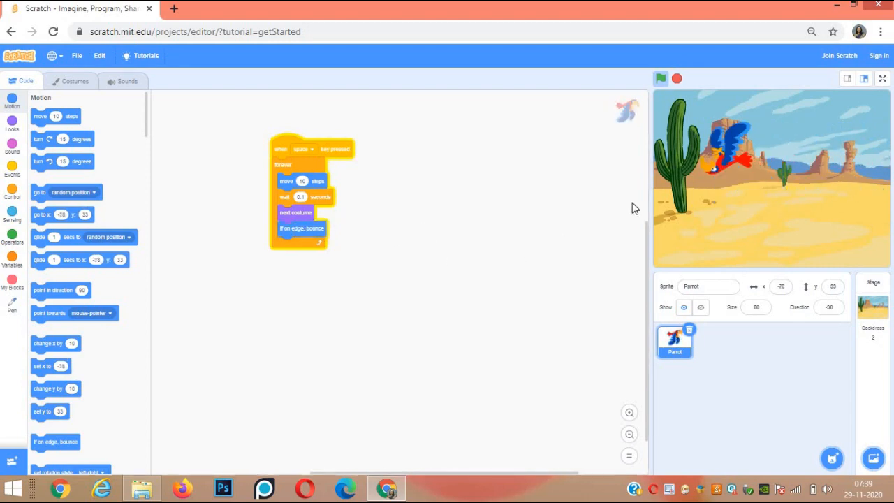
Stop the running parrot animation with the stop sign above the stage
click(660, 79)
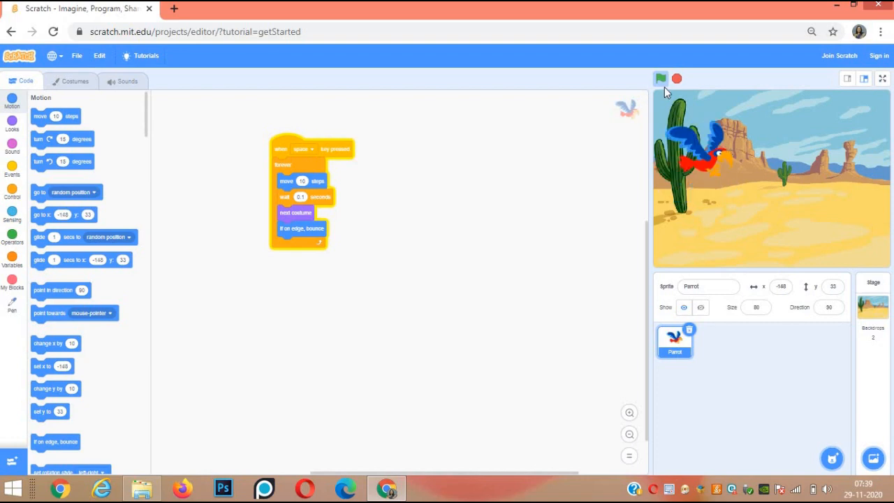
click(661, 78)
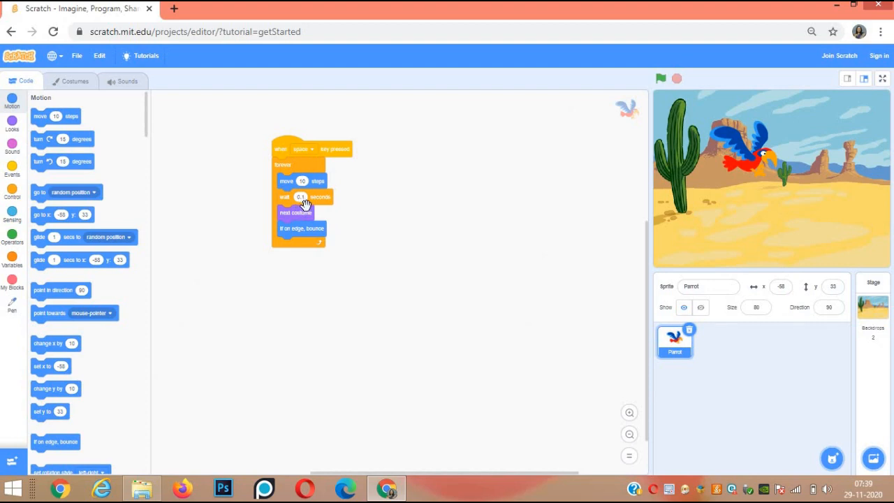
mouse_move(310, 220)
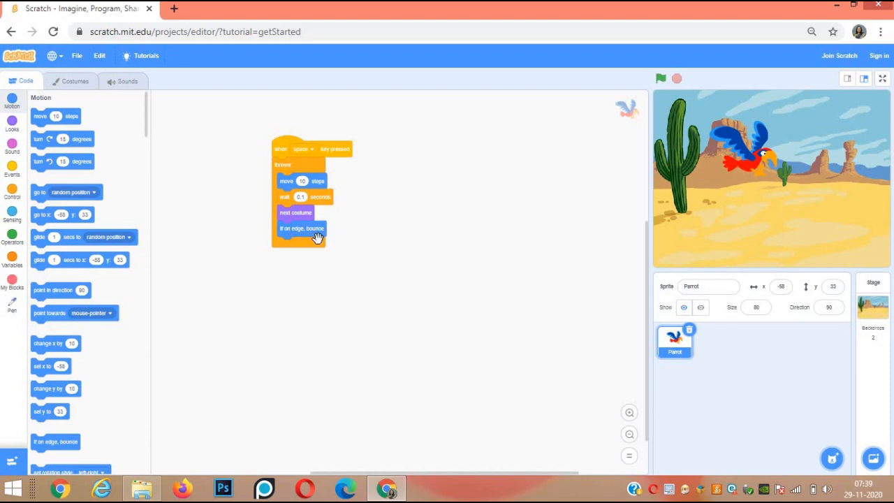
mouse_move(292, 185)
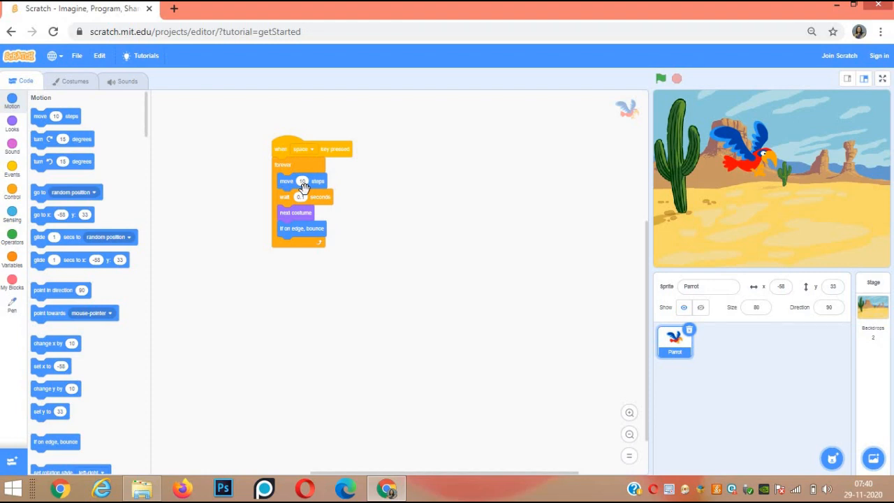
mouse_move(407, 176)
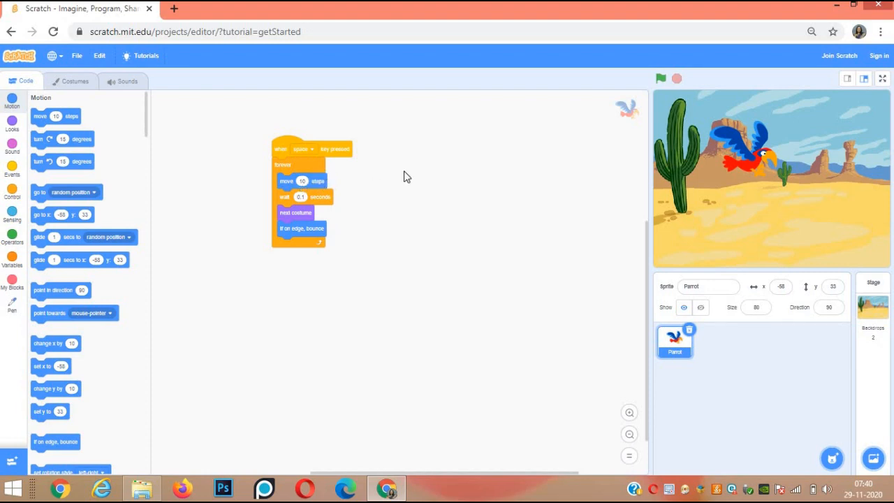
mouse_move(653, 140)
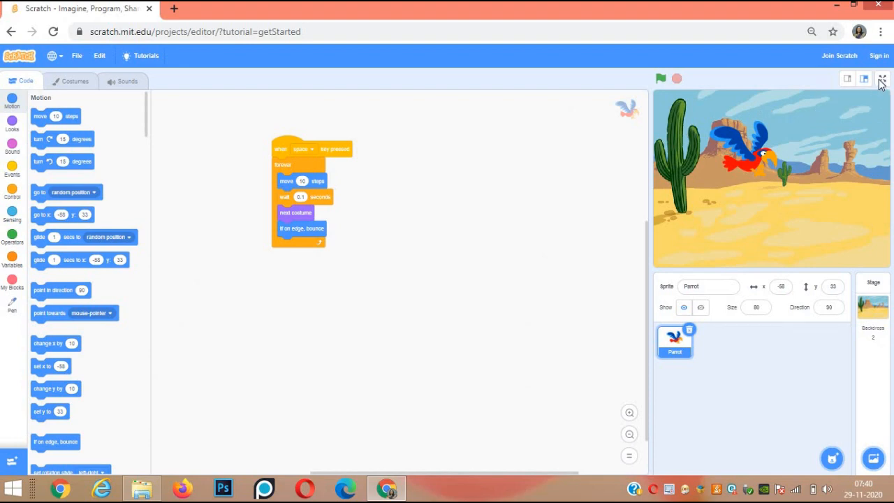
Play the project in full-screen stage mode, then stop it
click(883, 78)
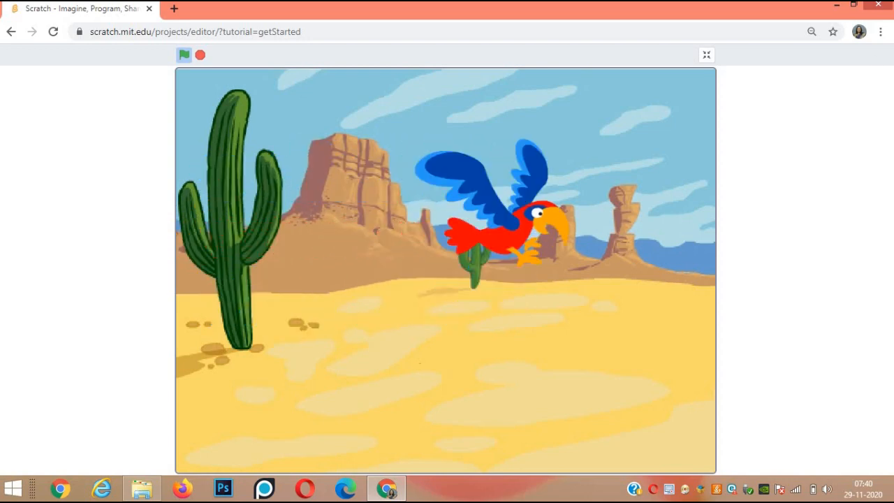
click(185, 56)
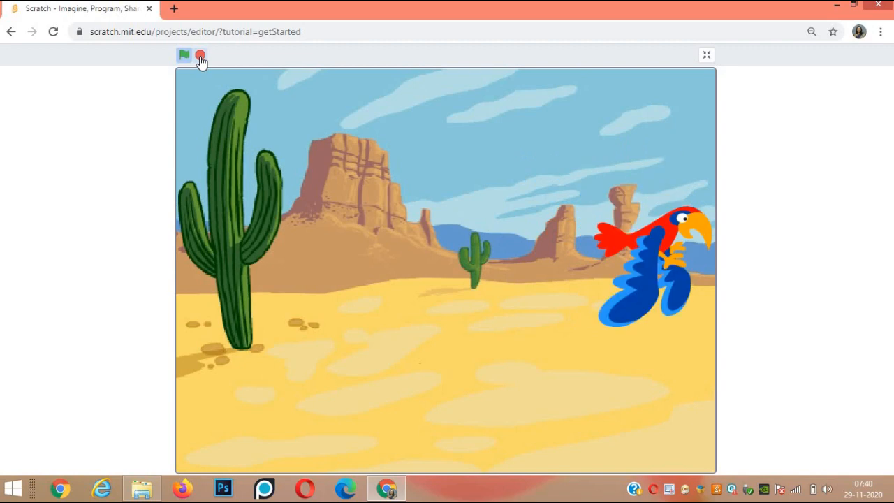